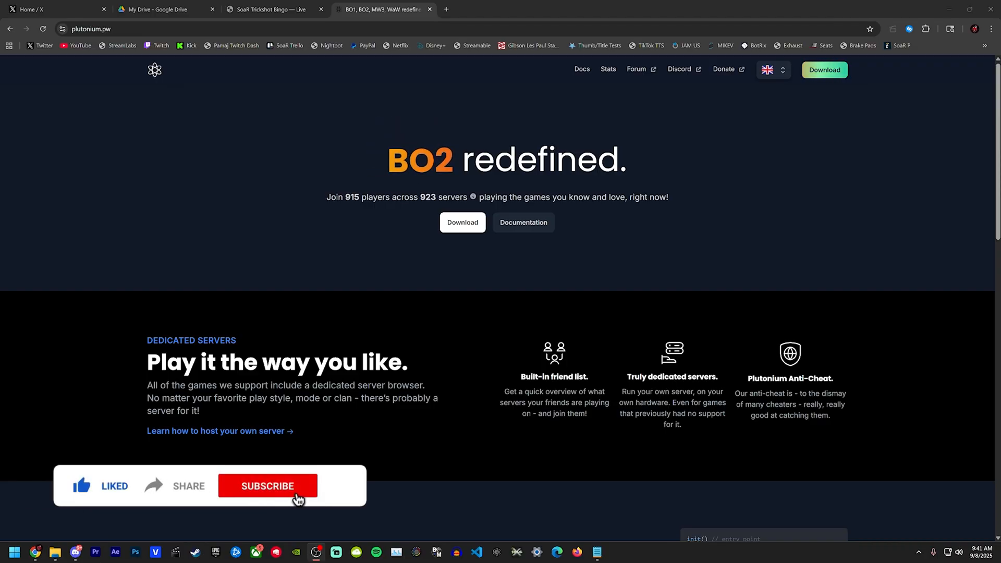
# Step: Open forum.plutonium.pw in a new tab from the Plutonium website's Forum link
pyautogui.click(268, 486)
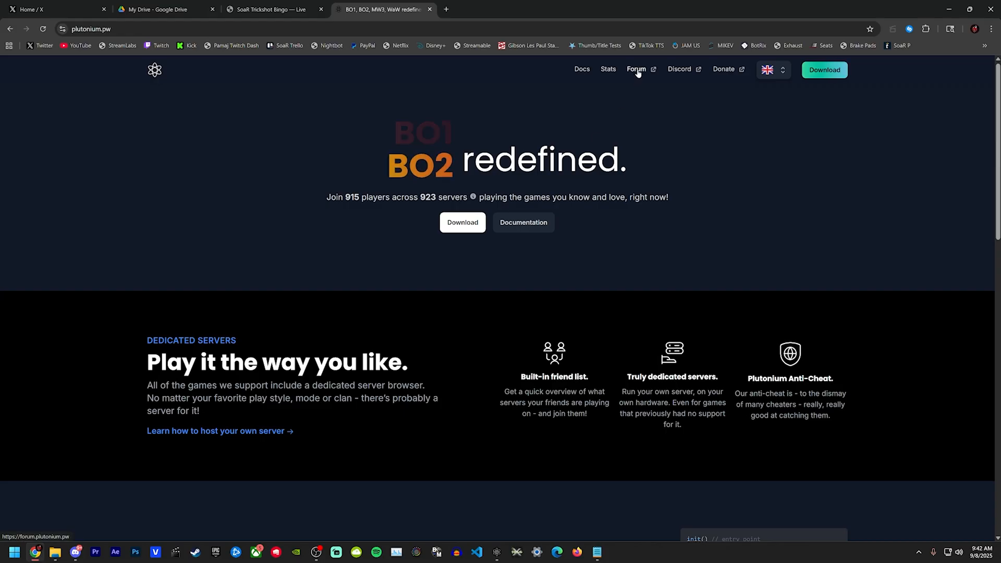
pyautogui.click(636, 69)
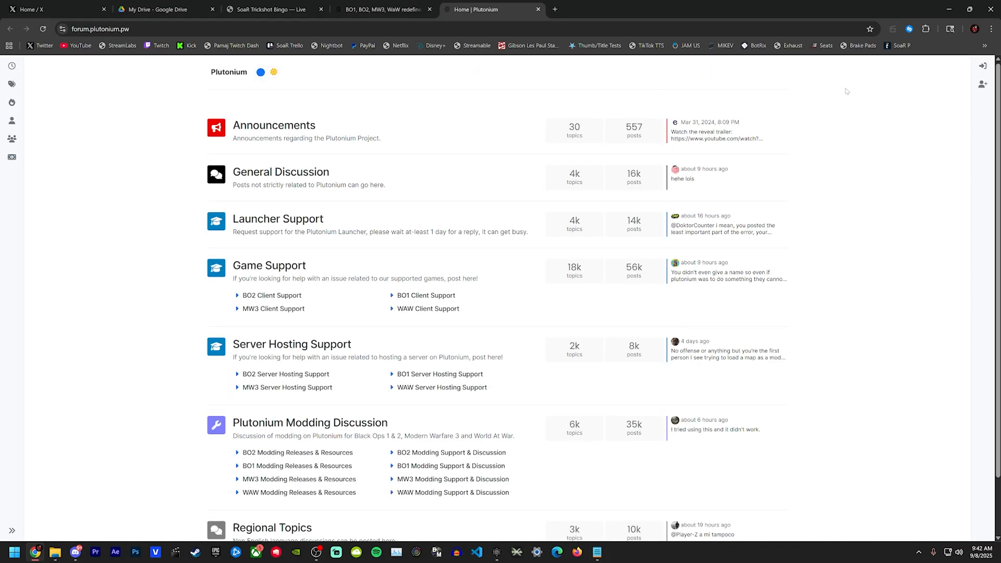
pyautogui.moveTo(982, 84)
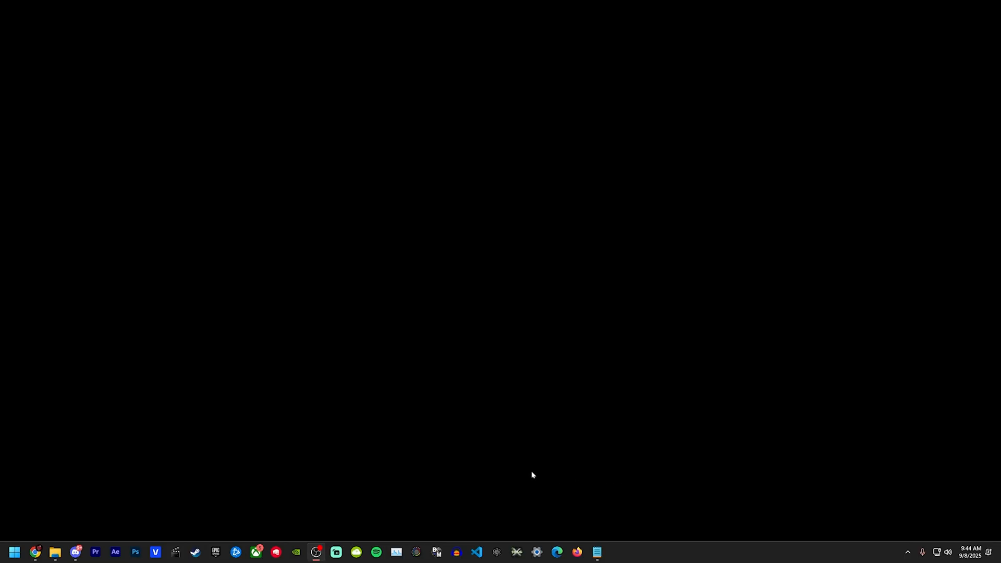
# Step: Launch the Plutonium Launcher from the taskbar to reach its login screen
pyautogui.click(316, 557)
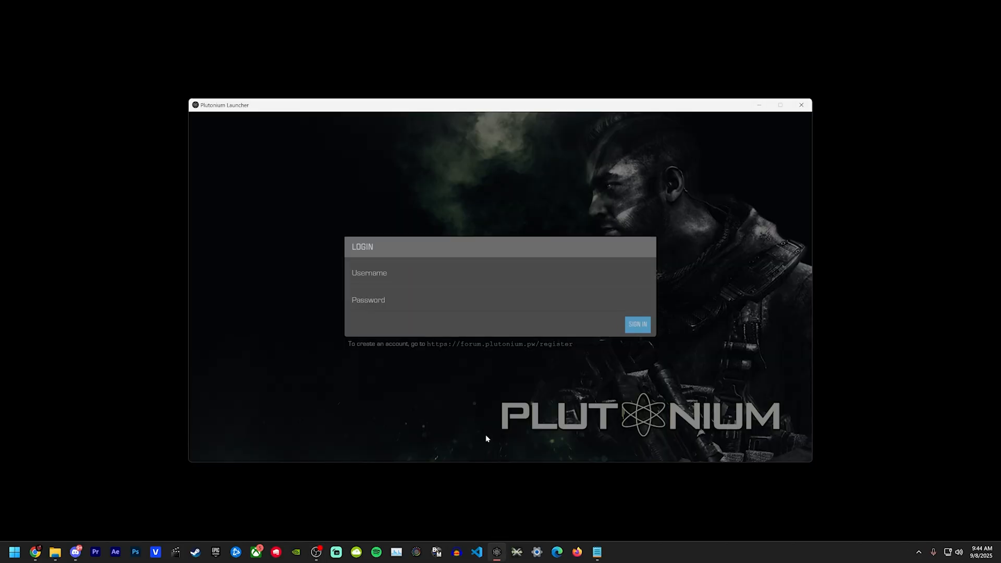
pyautogui.moveTo(387, 281)
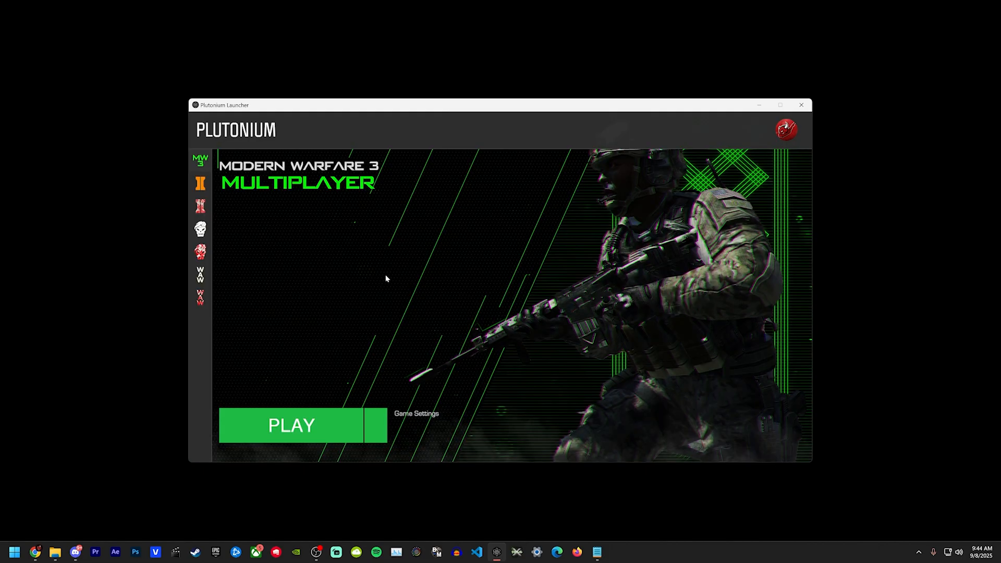
pyautogui.moveTo(205, 551)
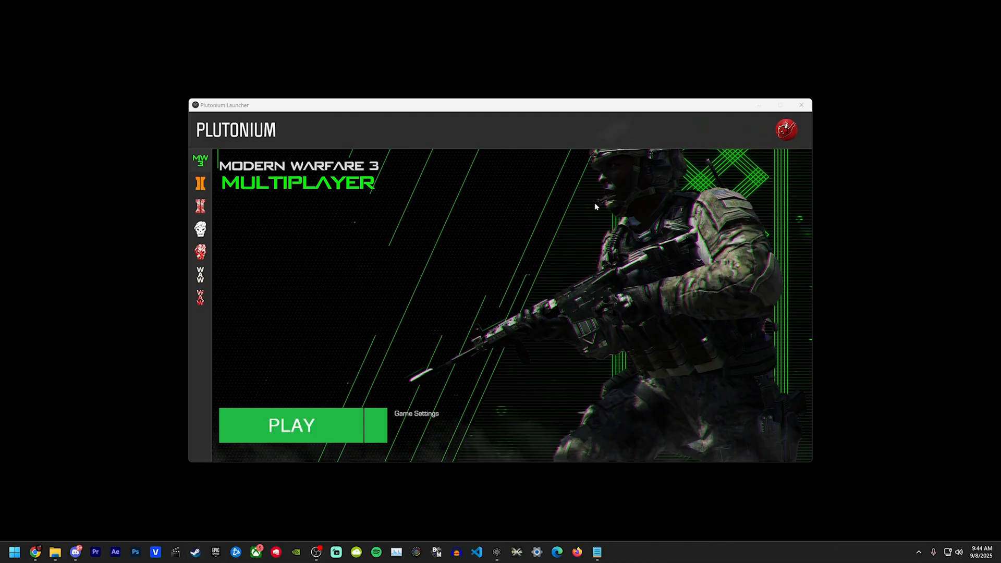
pyautogui.moveTo(350, 114)
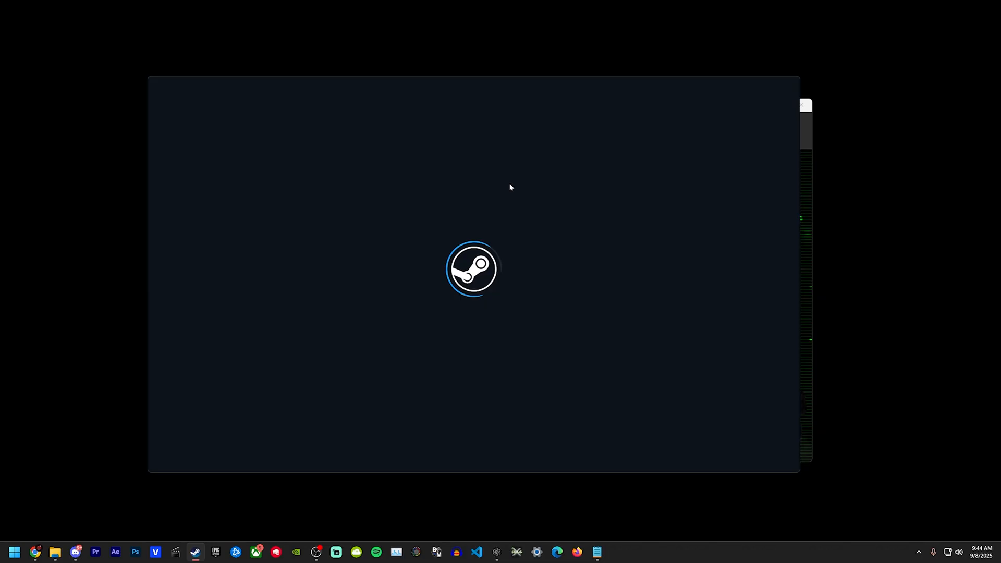
# Step: Show tools alongside games in the Steam Library category list
pyautogui.click(235, 97)
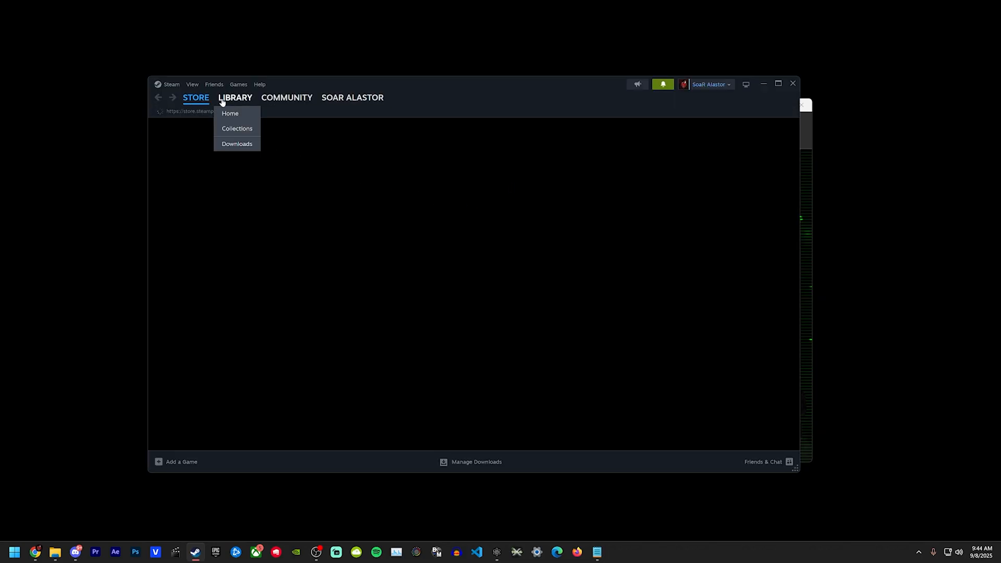
pyautogui.click(230, 113)
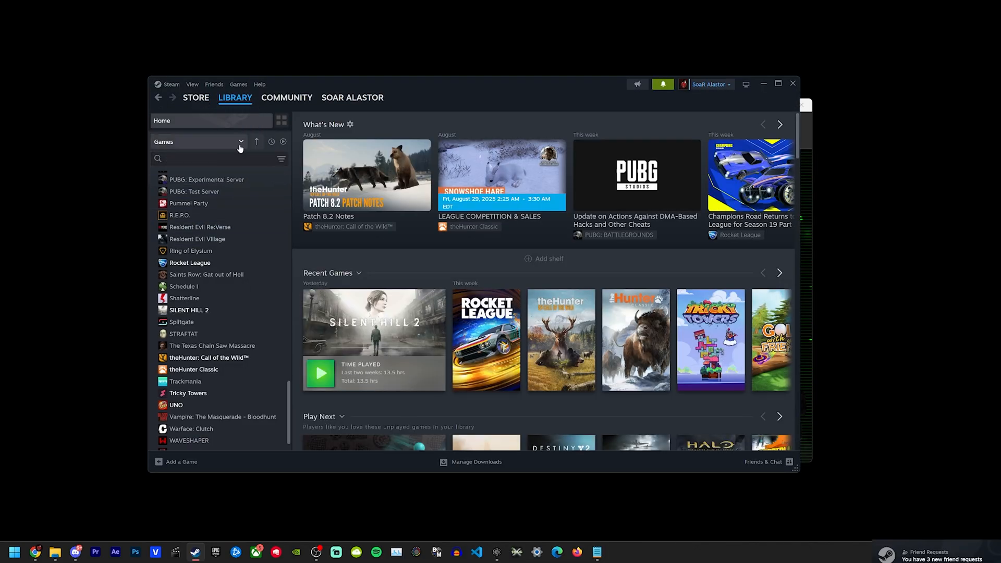
pyautogui.click(241, 141)
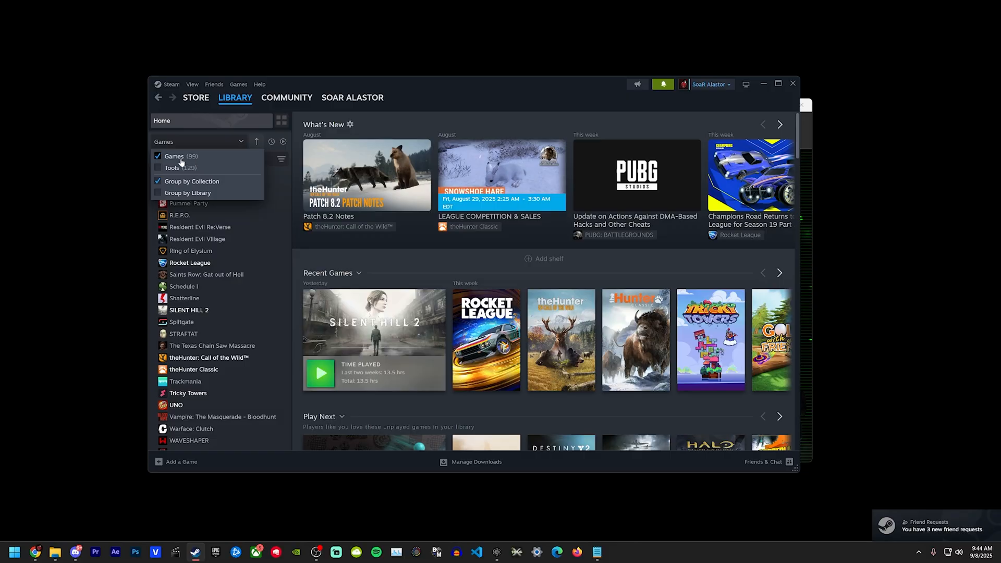
pyautogui.click(157, 168)
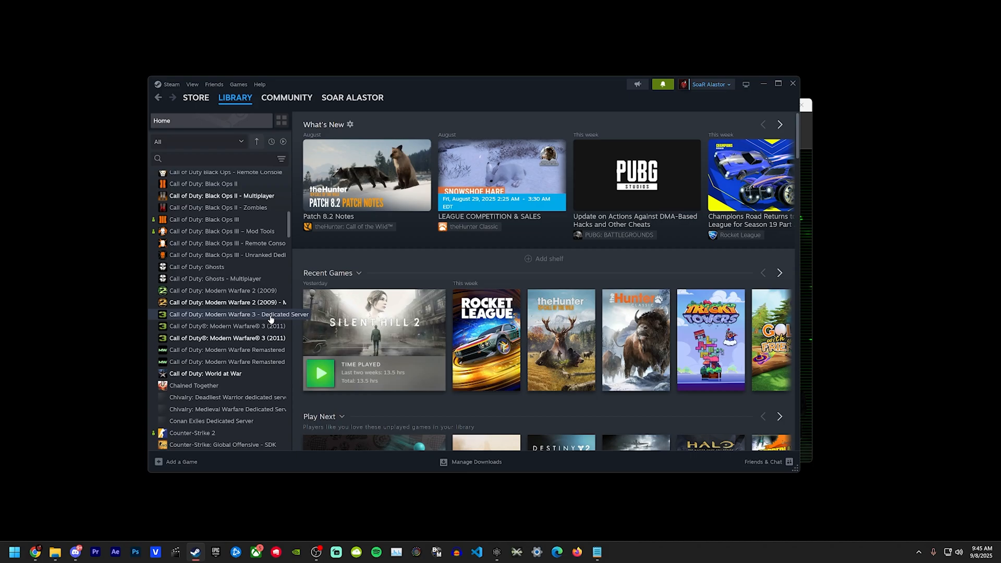
# Step: Open the Call of Duty: Modern Warfare 3 - Dedicated Server page and recheck the categories
pyautogui.click(227, 314)
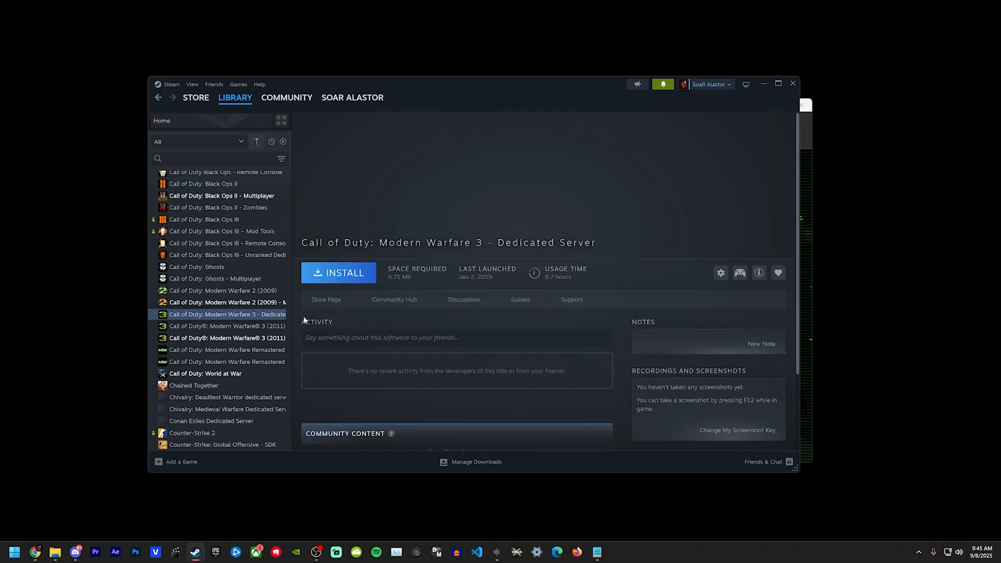
pyautogui.moveTo(305, 244)
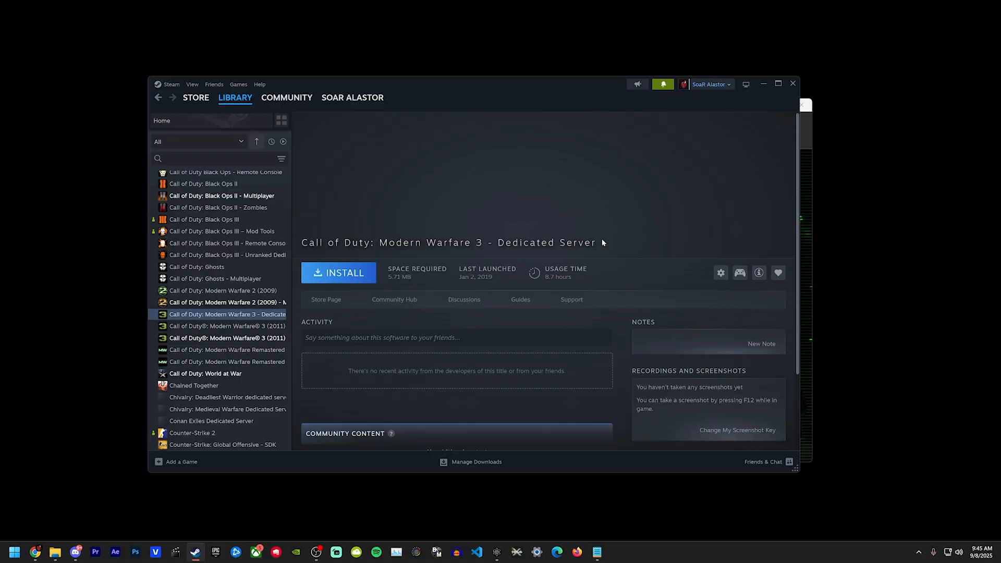
pyautogui.click(236, 97)
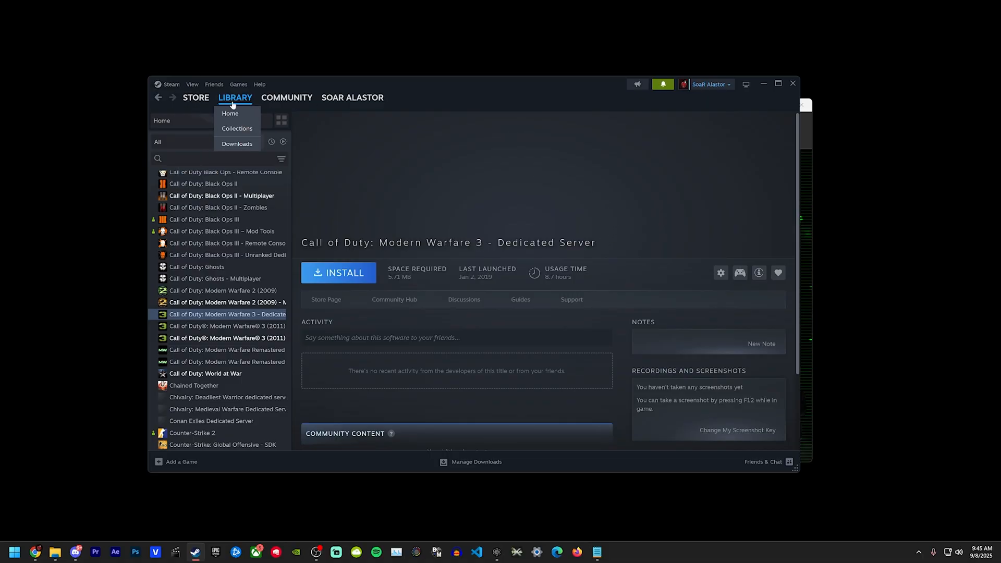
pyautogui.click(198, 141)
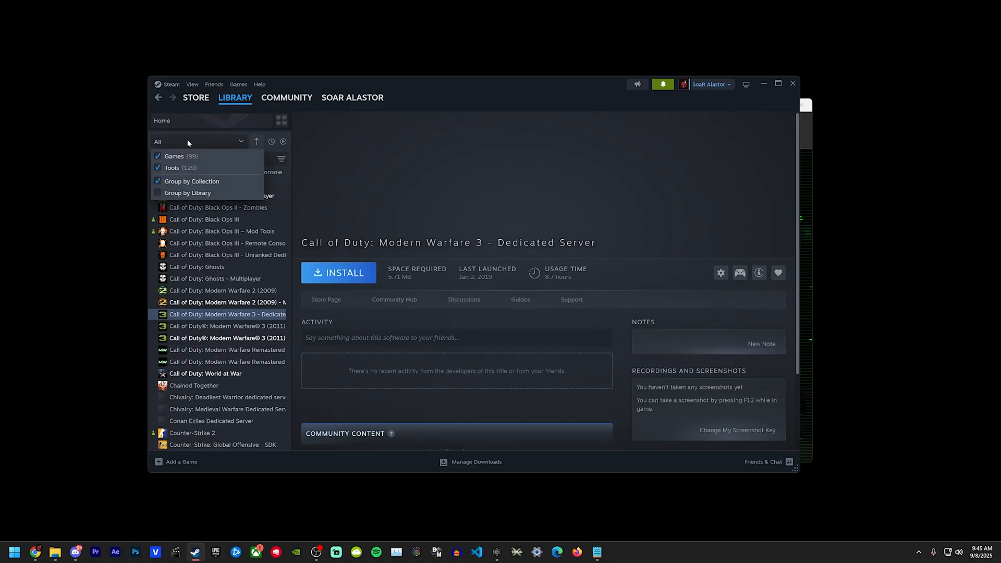
pyautogui.moveTo(176, 165)
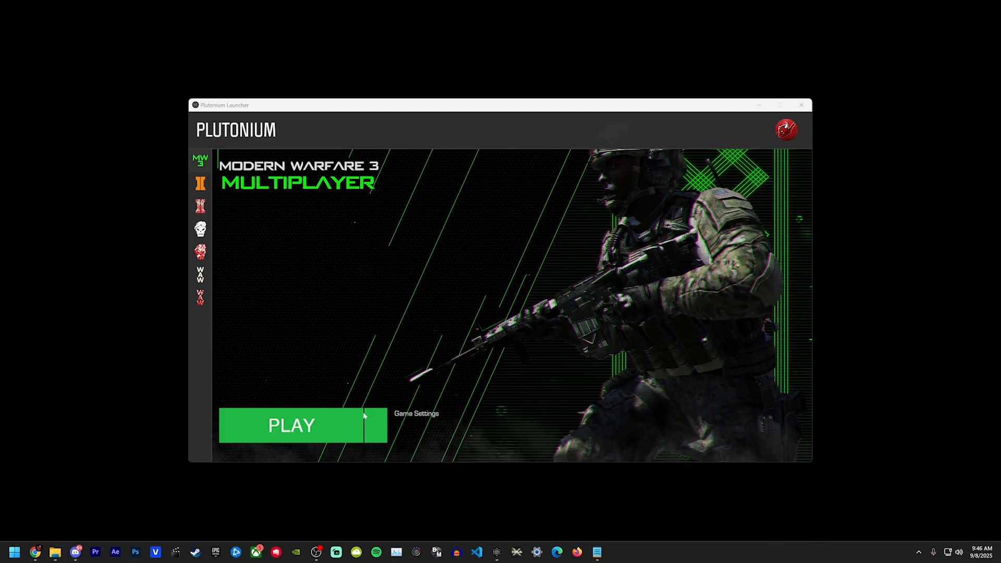
# Step: Point MW3's game directory to Steam\steamapps\common\Call of Duty Modern Warfare 3
pyautogui.click(416, 414)
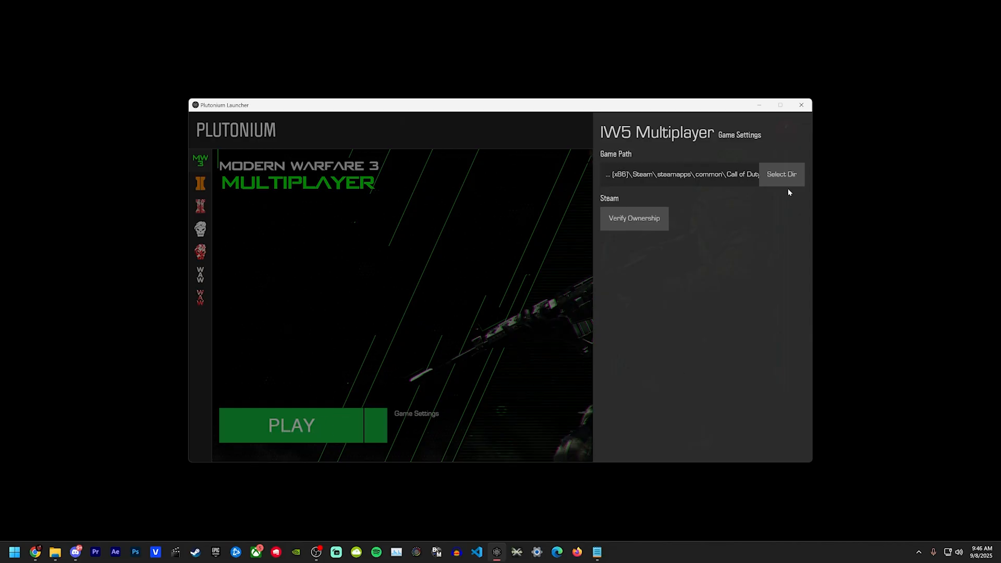
pyautogui.click(781, 174)
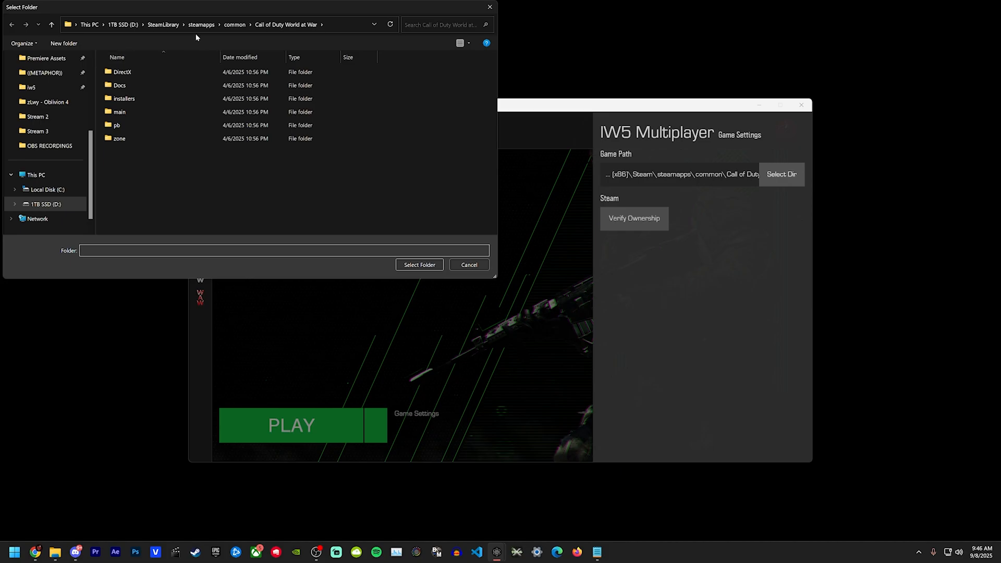
pyautogui.click(46, 189)
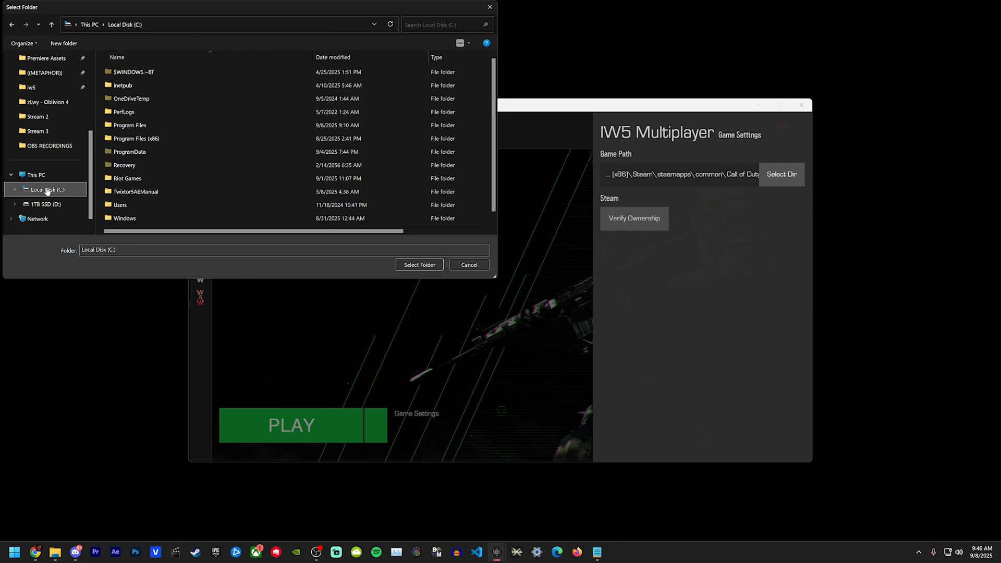
pyautogui.click(135, 139)
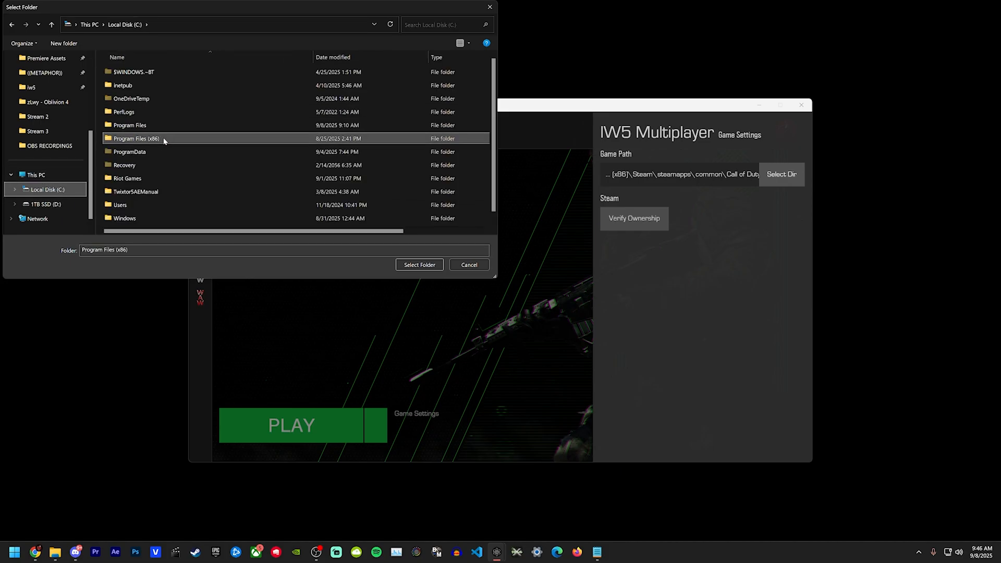
pyautogui.doubleClick(135, 139)
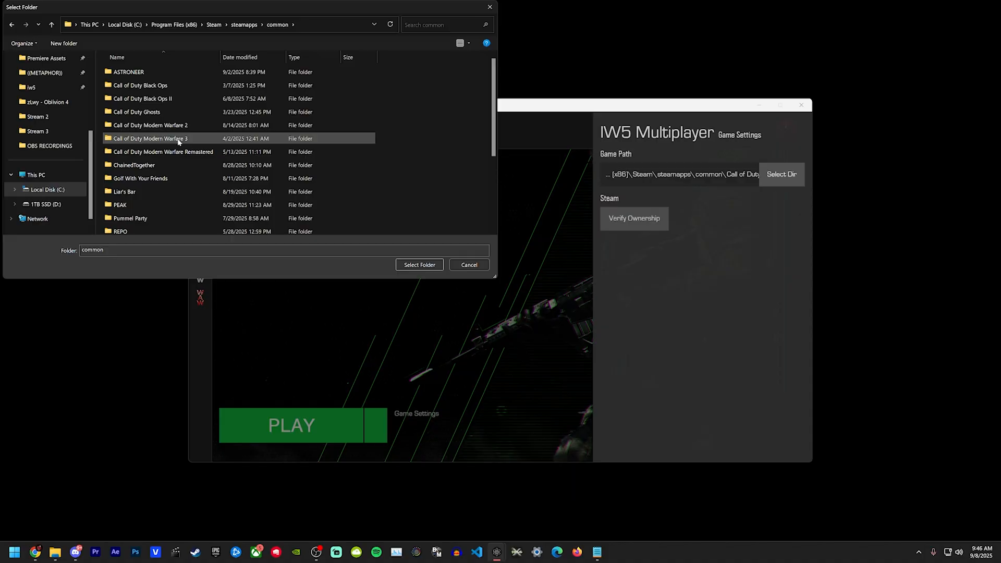
pyautogui.click(150, 139)
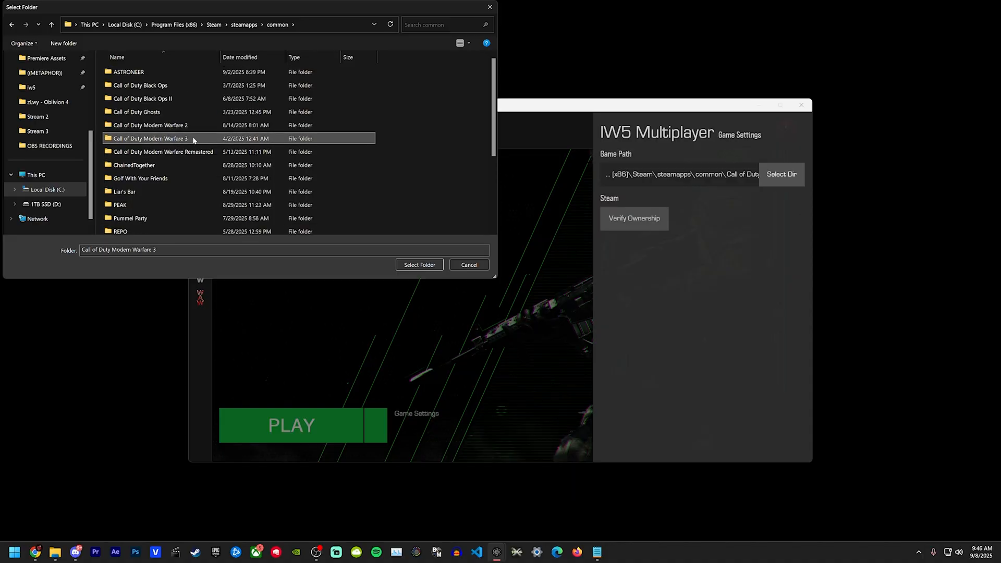
pyautogui.click(418, 264)
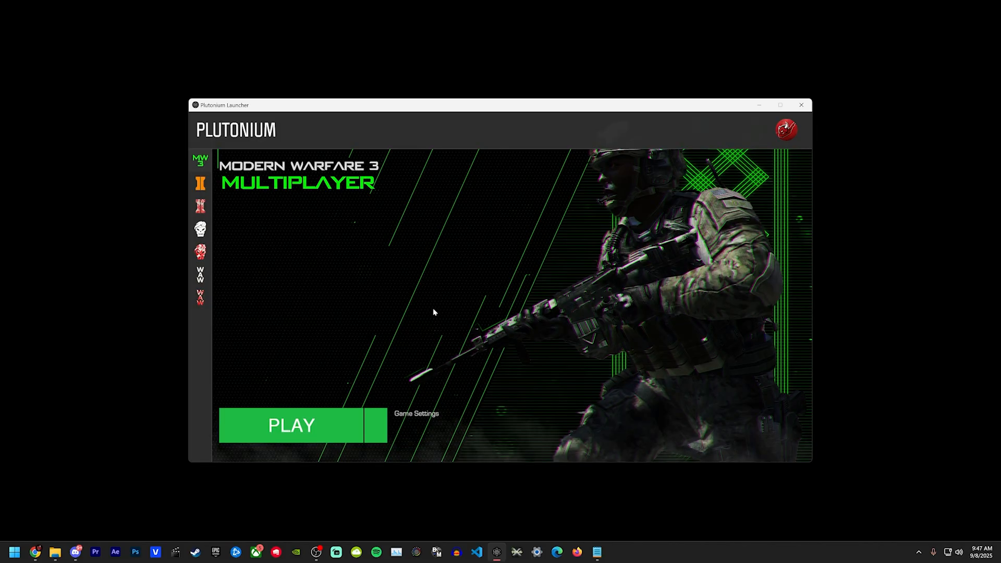
pyautogui.moveTo(397, 248)
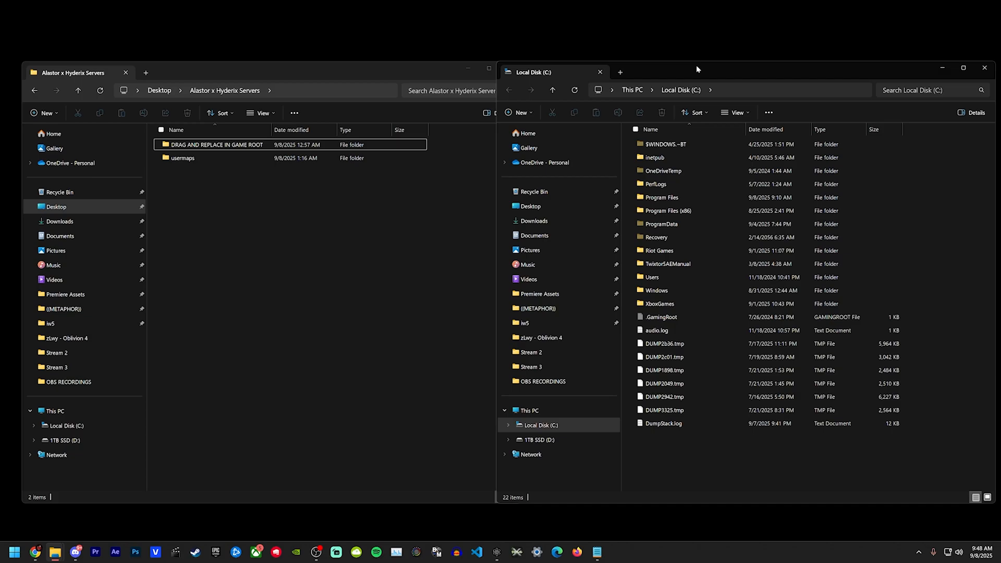
pyautogui.moveTo(699, 68)
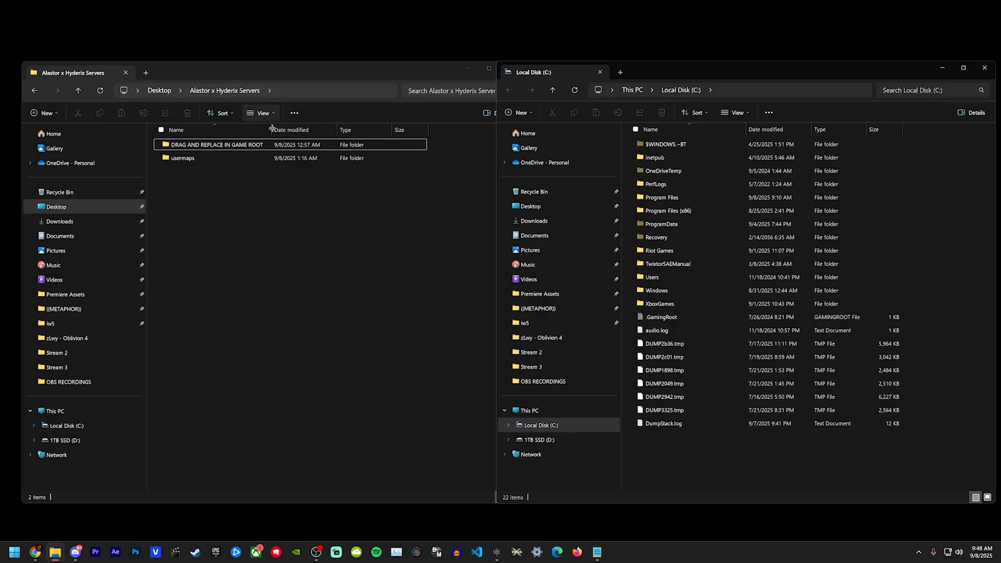
# Step: Focus the server files window and open the DRAG AND REPLACE IN GAME ROOT folder
pyautogui.click(183, 158)
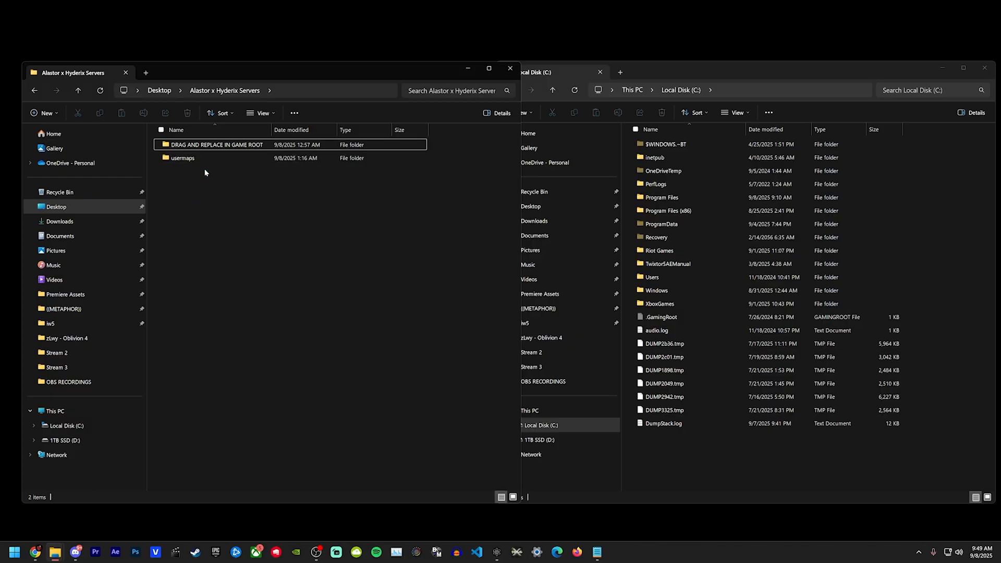
pyautogui.moveTo(217, 145)
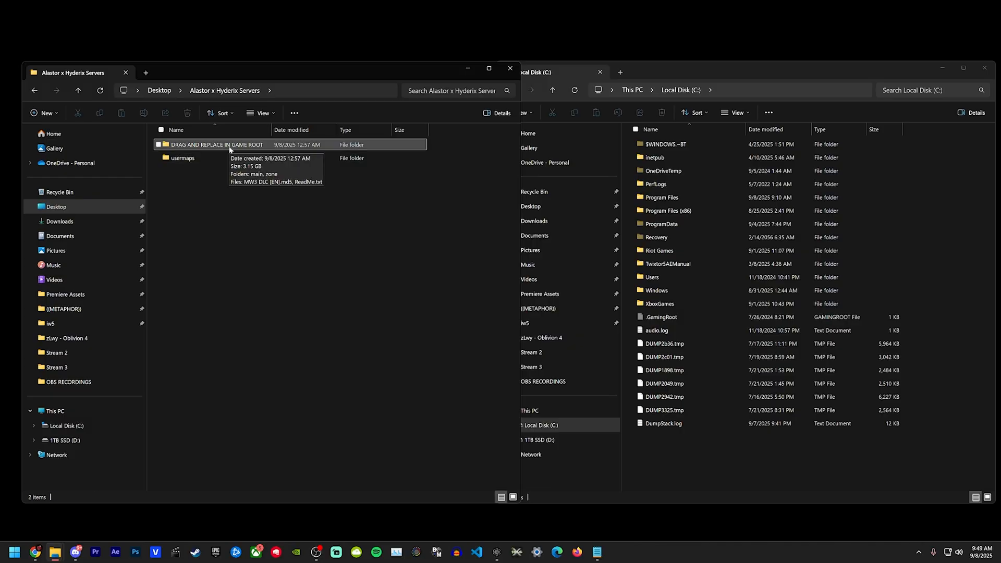
pyautogui.click(216, 145)
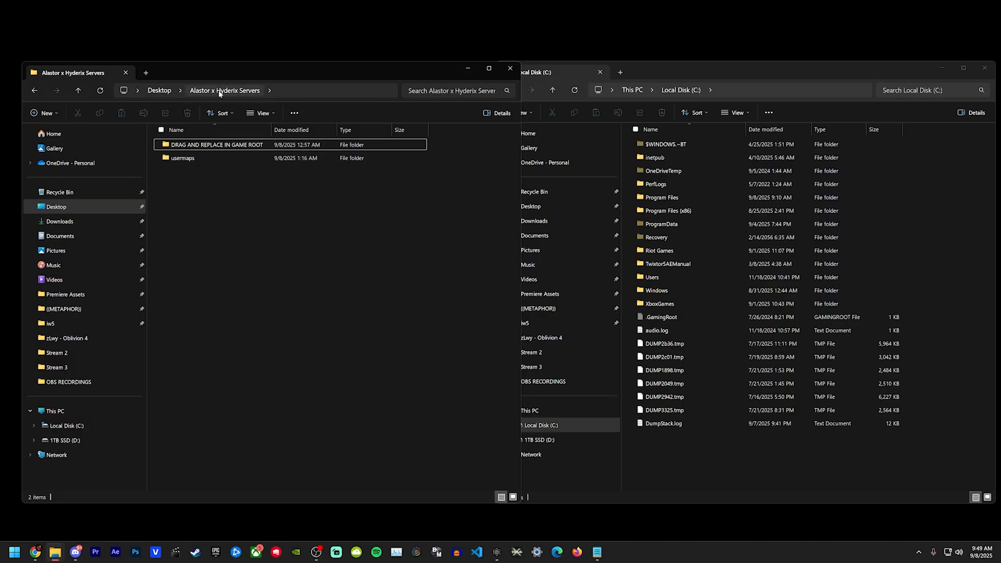
pyautogui.click(216, 144)
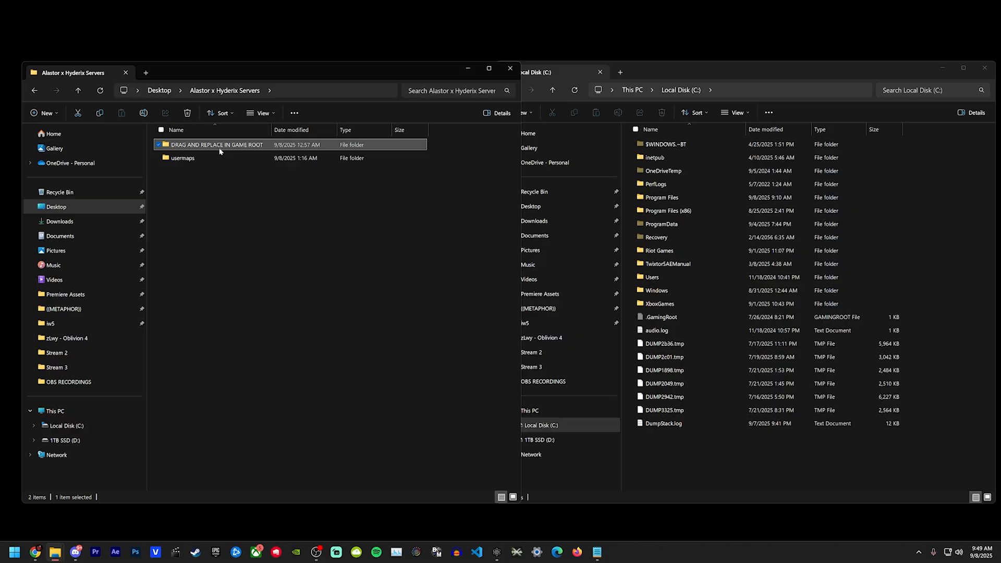
pyautogui.moveTo(217, 145)
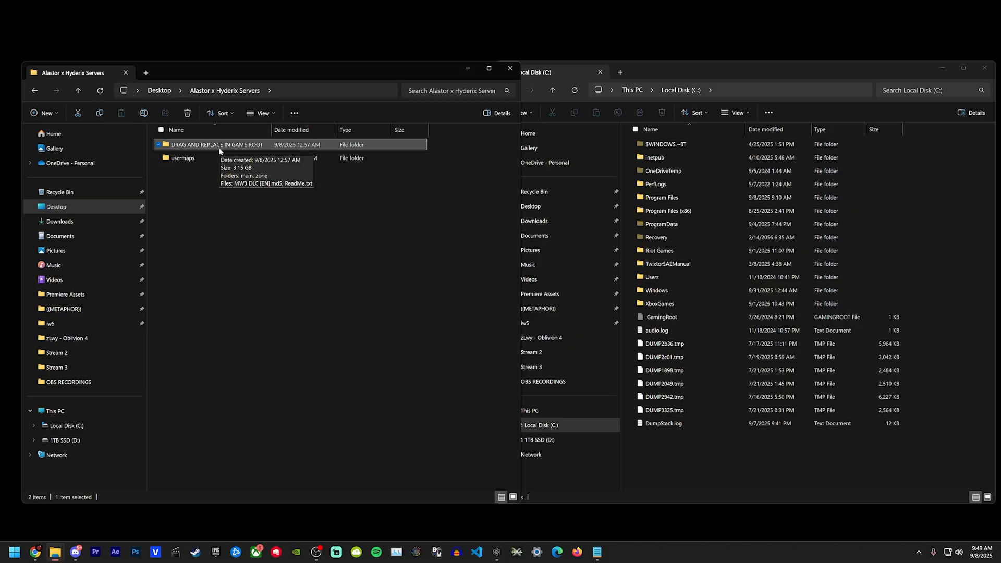
pyautogui.doubleClick(217, 145)
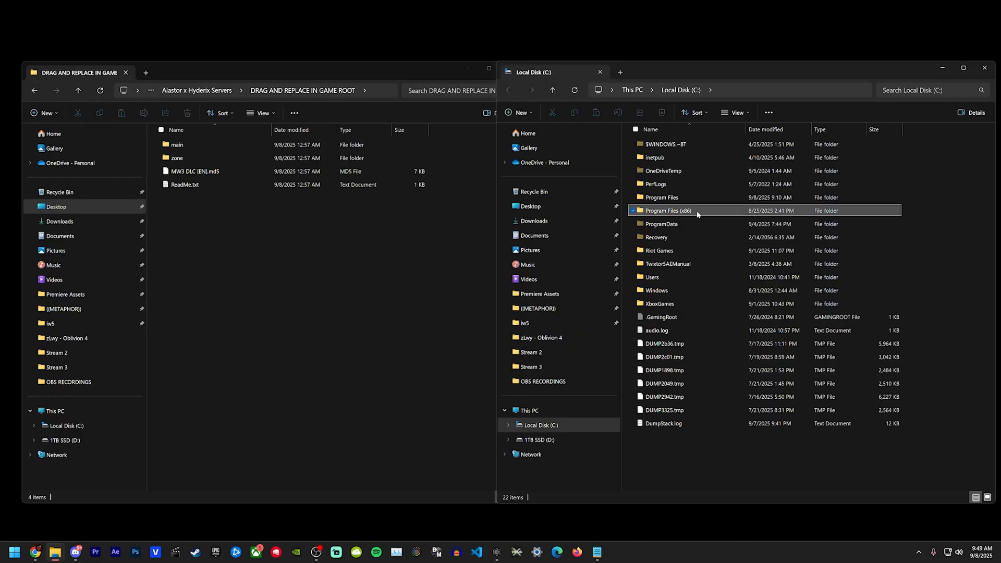
# Step: Copy main, zone and the .md5 file into the Call of Duty Modern Warfare 3 folder
pyautogui.doubleClick(668, 210)
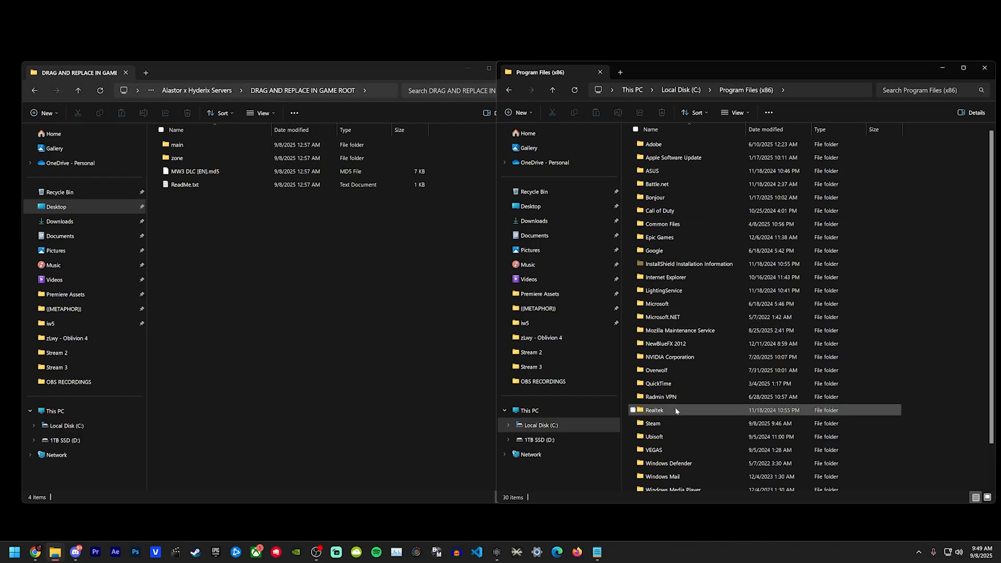
pyautogui.doubleClick(654, 423)
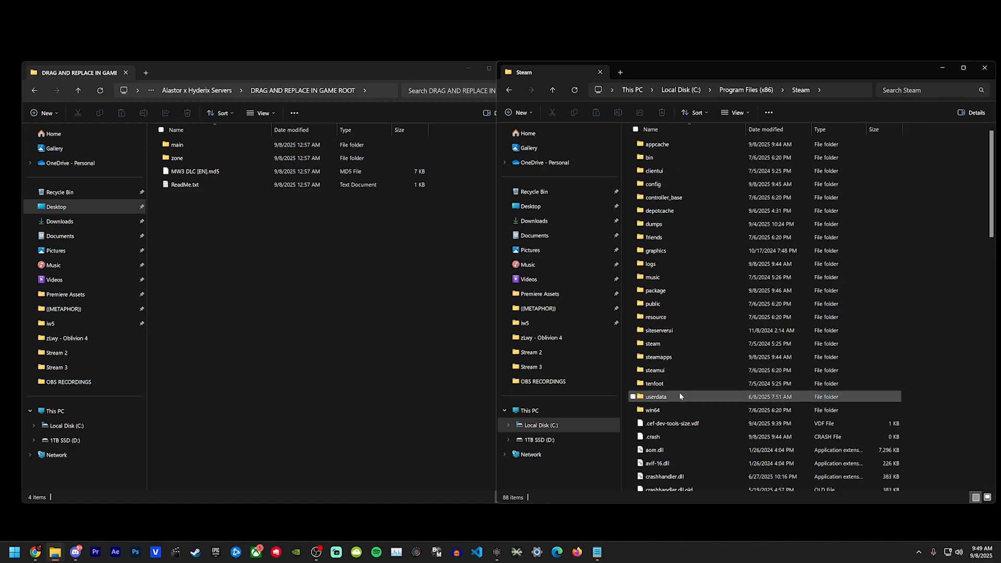
pyautogui.doubleClick(659, 356)
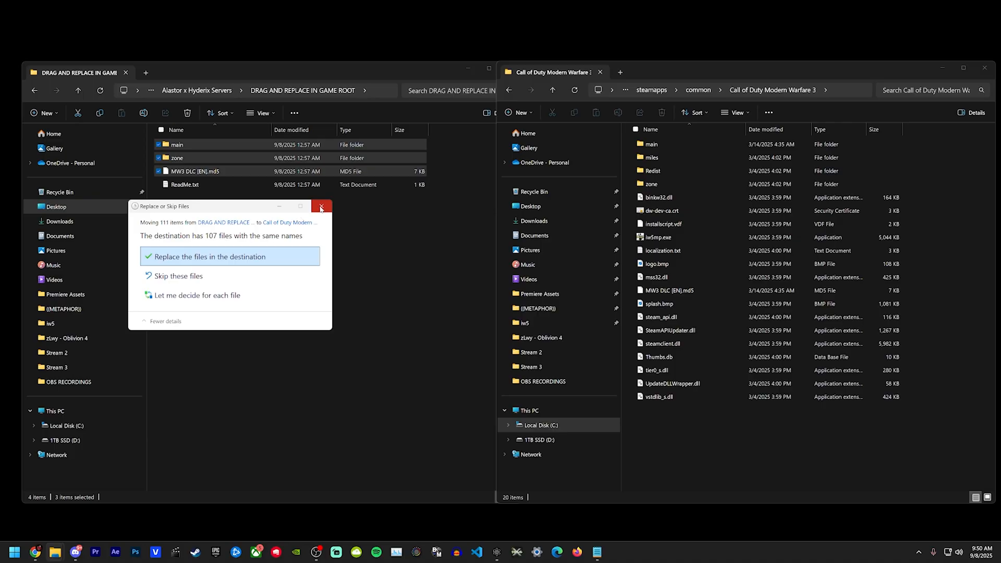
pyautogui.moveTo(321, 207)
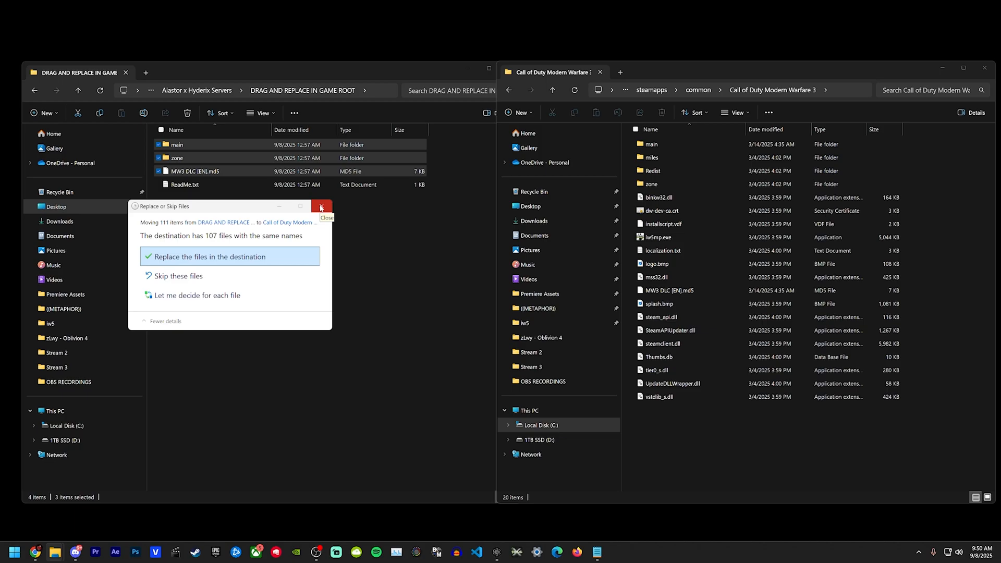
pyautogui.click(321, 207)
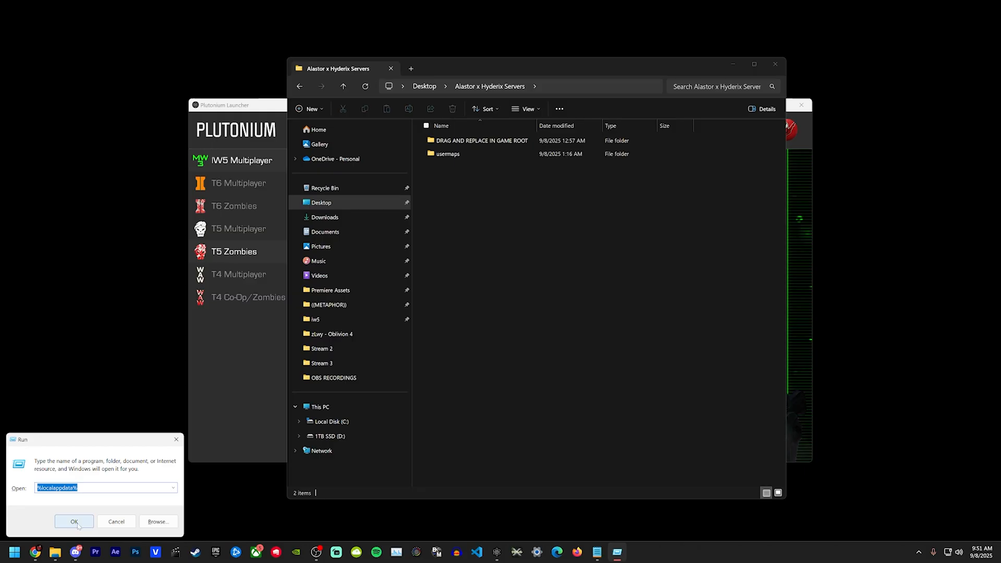
# Step: Replace the usermaps folder in %localappdata% Plutonium storage\iw5 with the custom maps
pyautogui.click(74, 522)
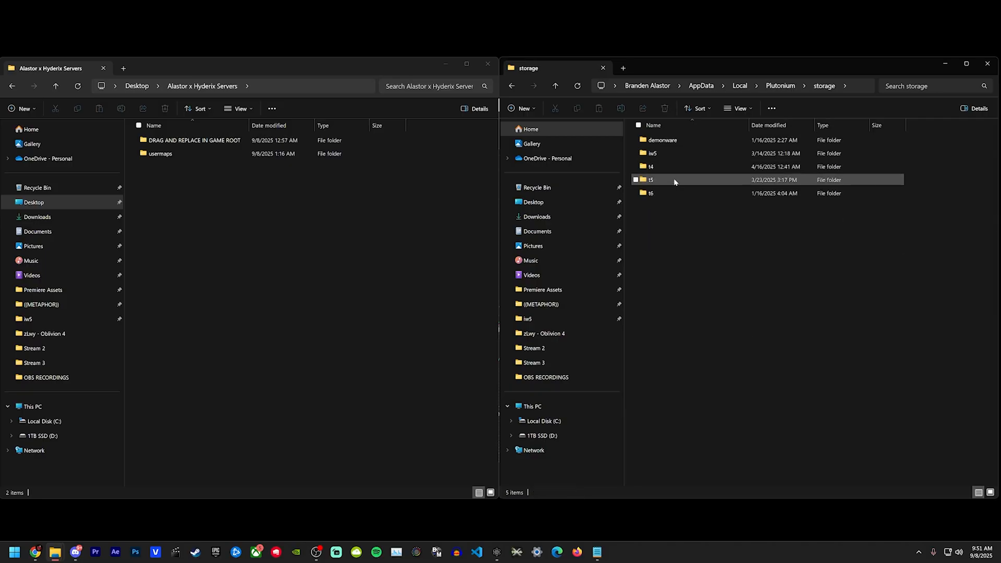
pyautogui.doubleClick(651, 153)
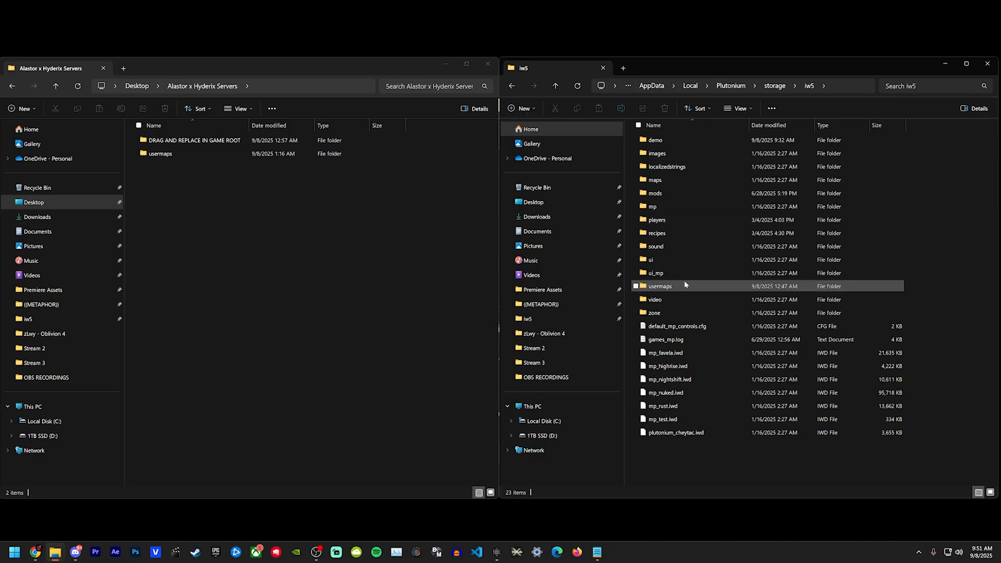
pyautogui.doubleClick(660, 285)
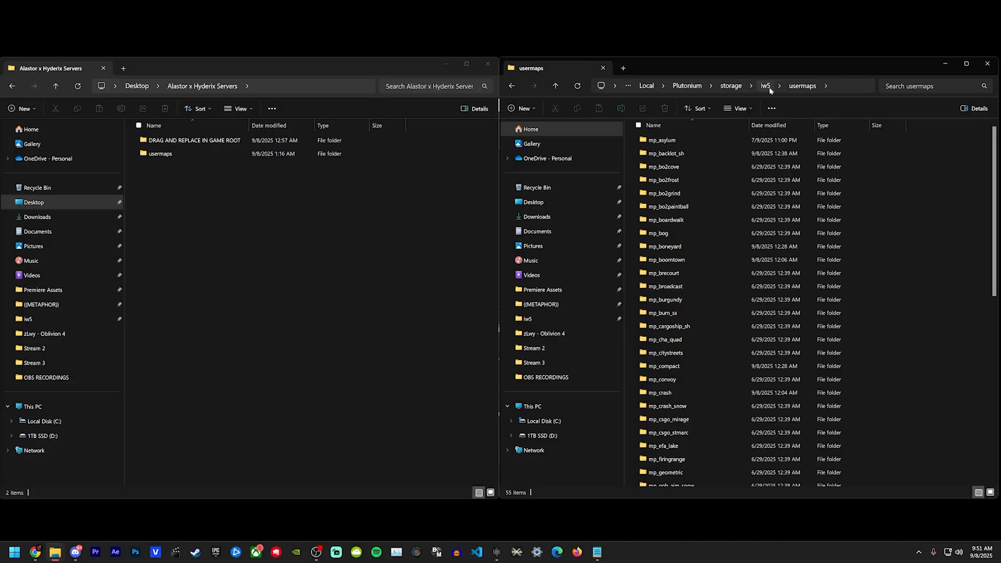
pyautogui.click(763, 86)
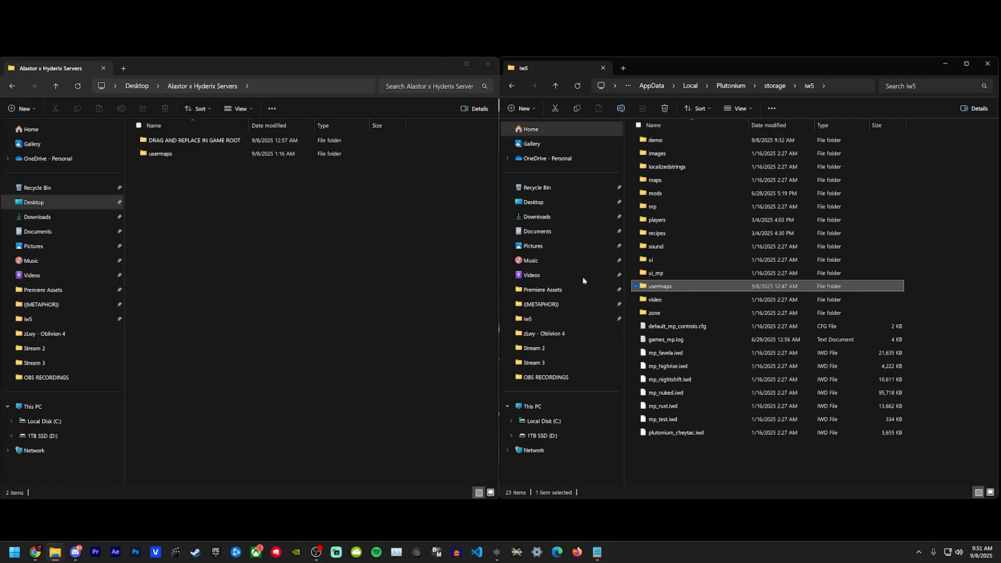
pyautogui.moveTo(654, 292)
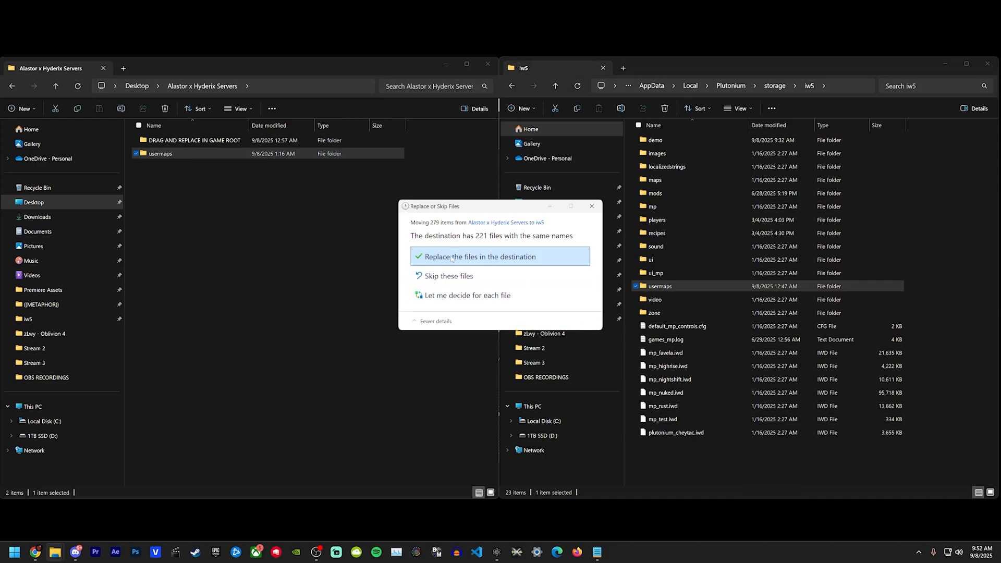
pyautogui.click(589, 206)
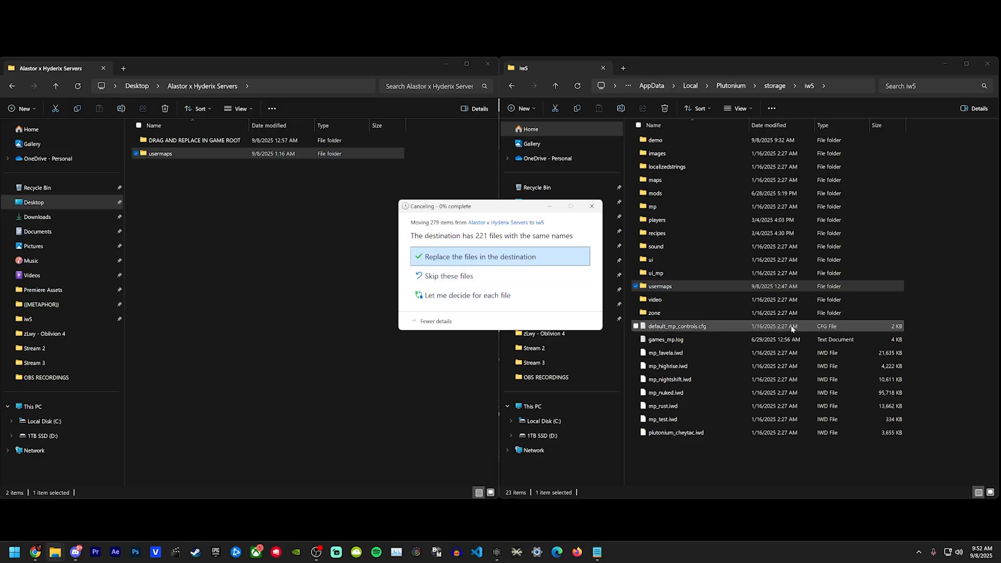
pyautogui.click(500, 256)
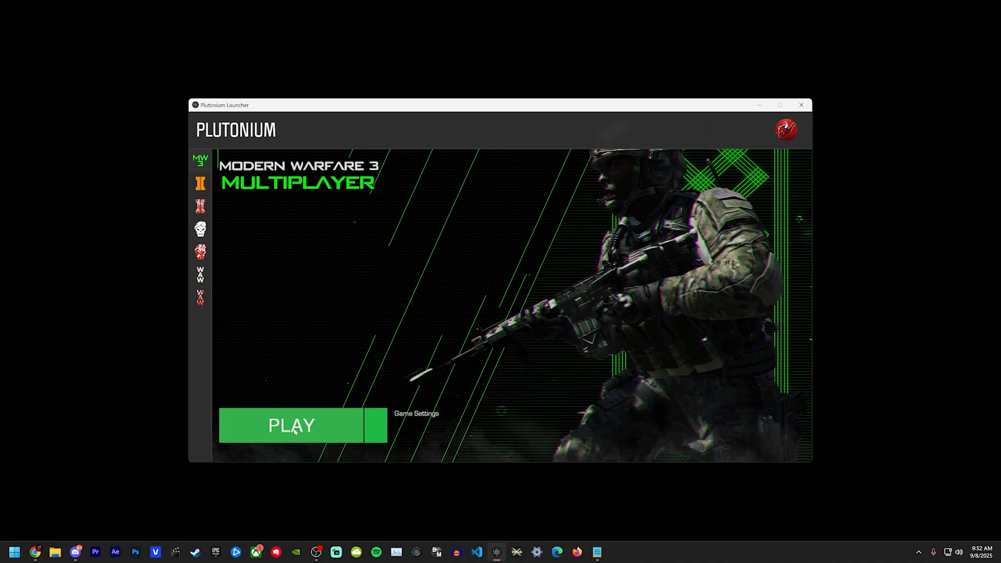
pyautogui.moveTo(320, 293)
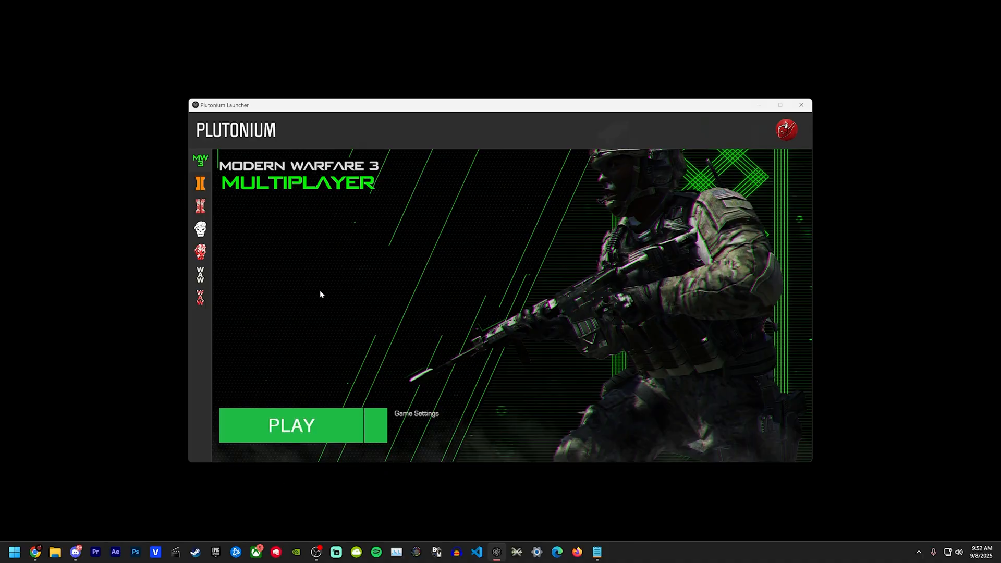